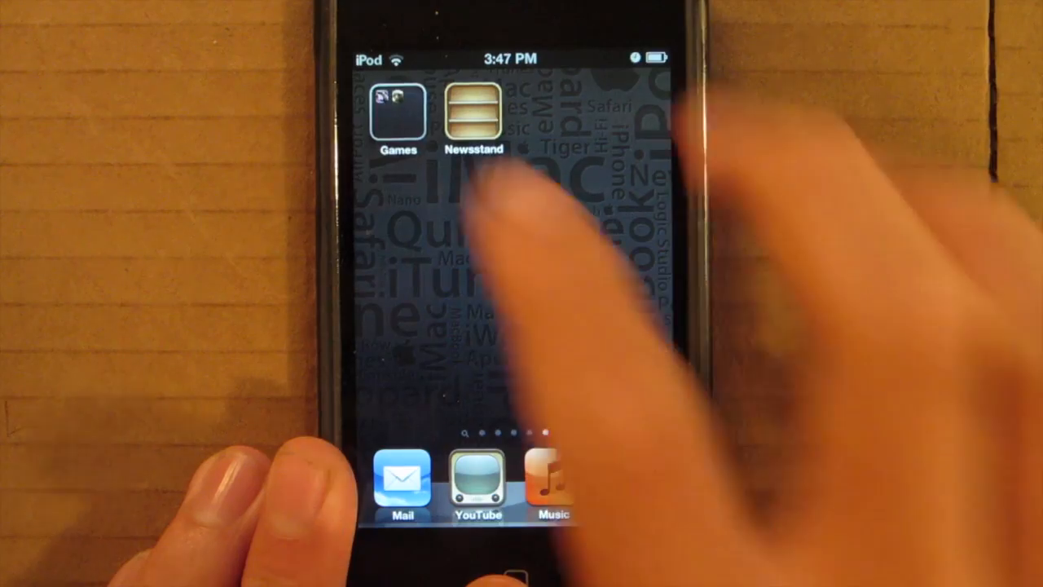
- Expand the Games folder beside Newsstand to reveal its two game apps
{"action": "left_click", "coordinate": [398, 114]}
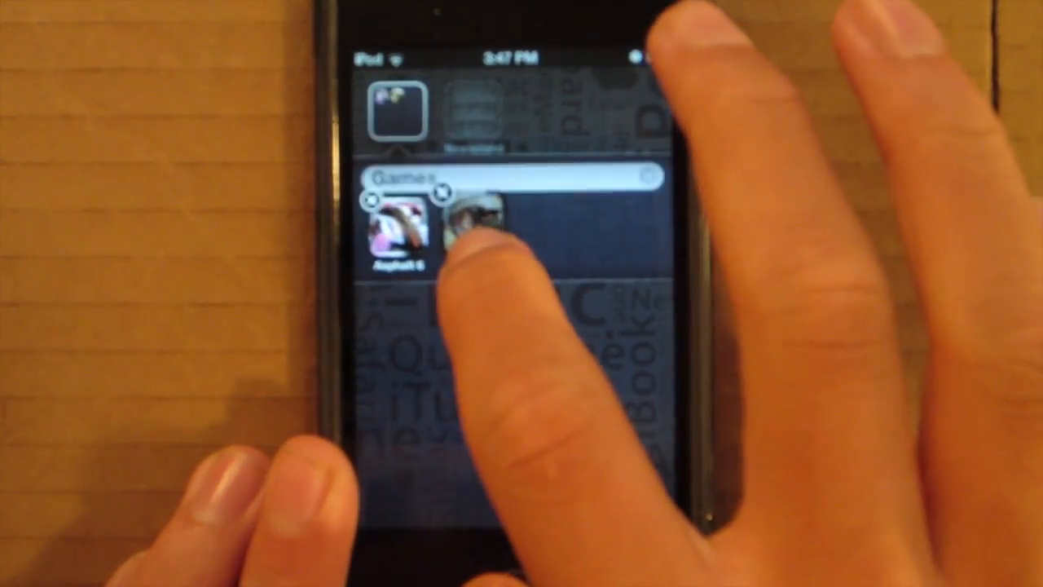